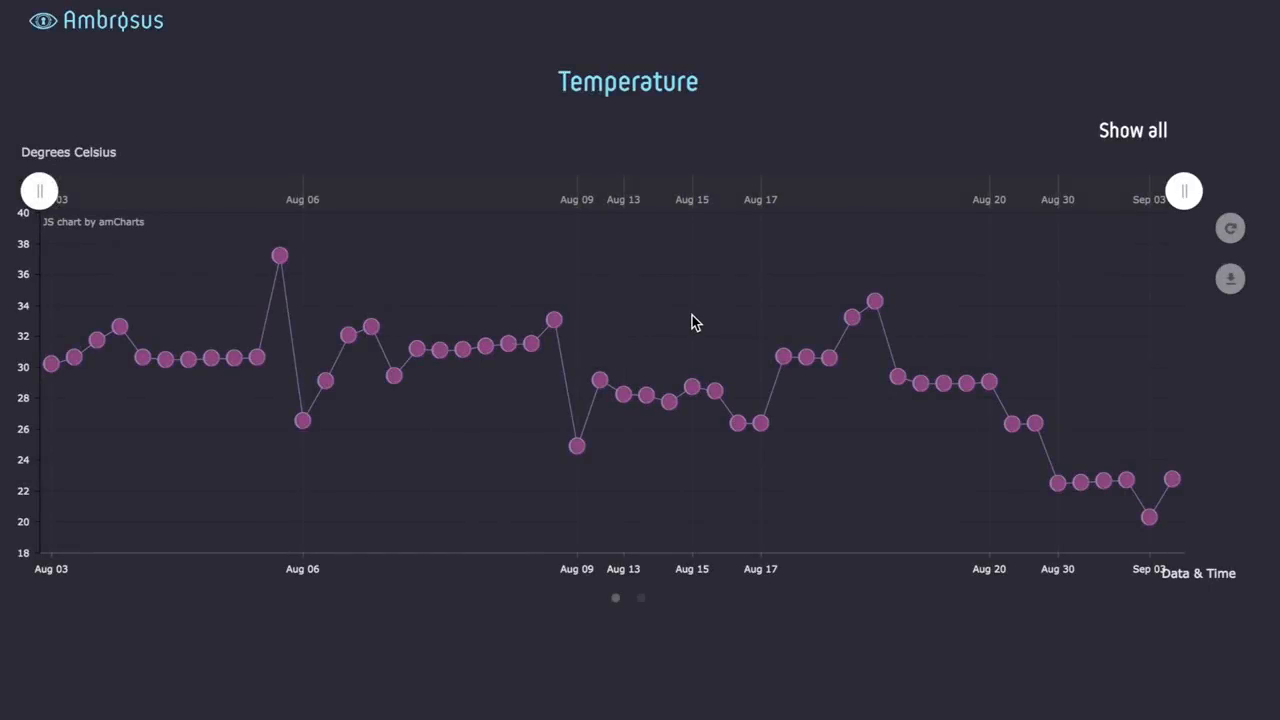
{"action": "mouse_move", "coordinate": [920, 544]}
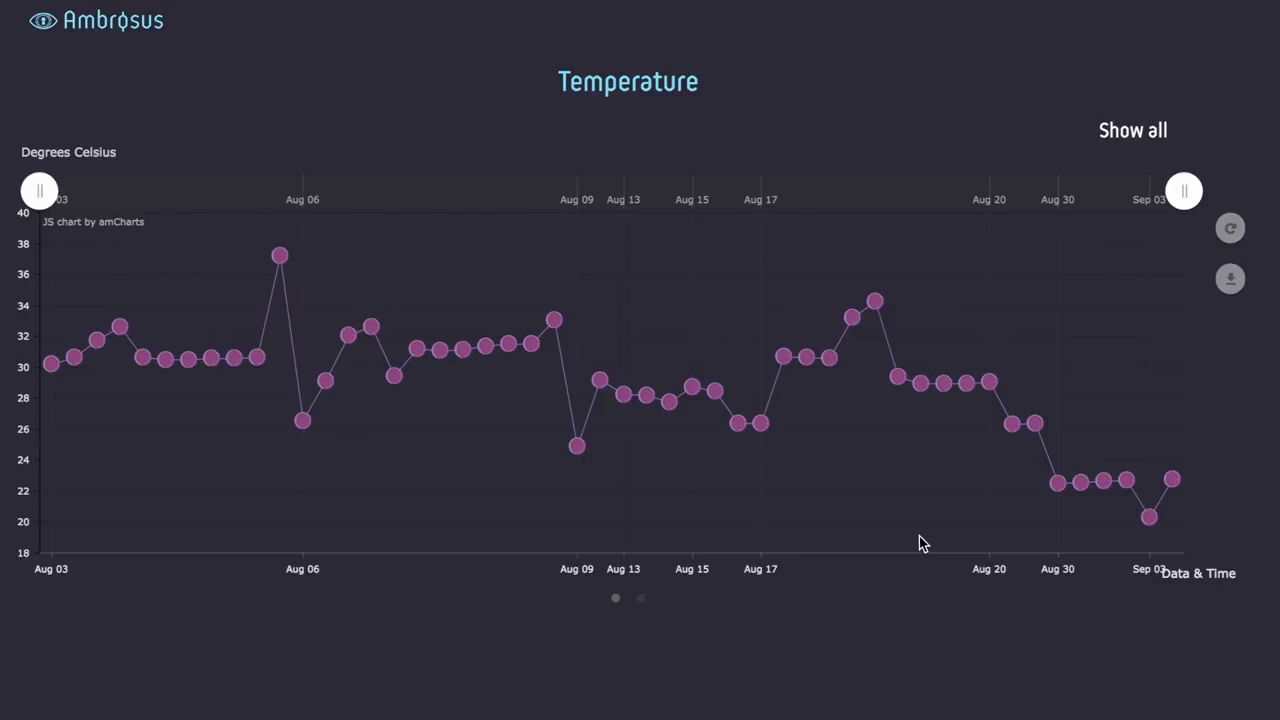
{"action": "mouse_move", "coordinate": [884, 338]}
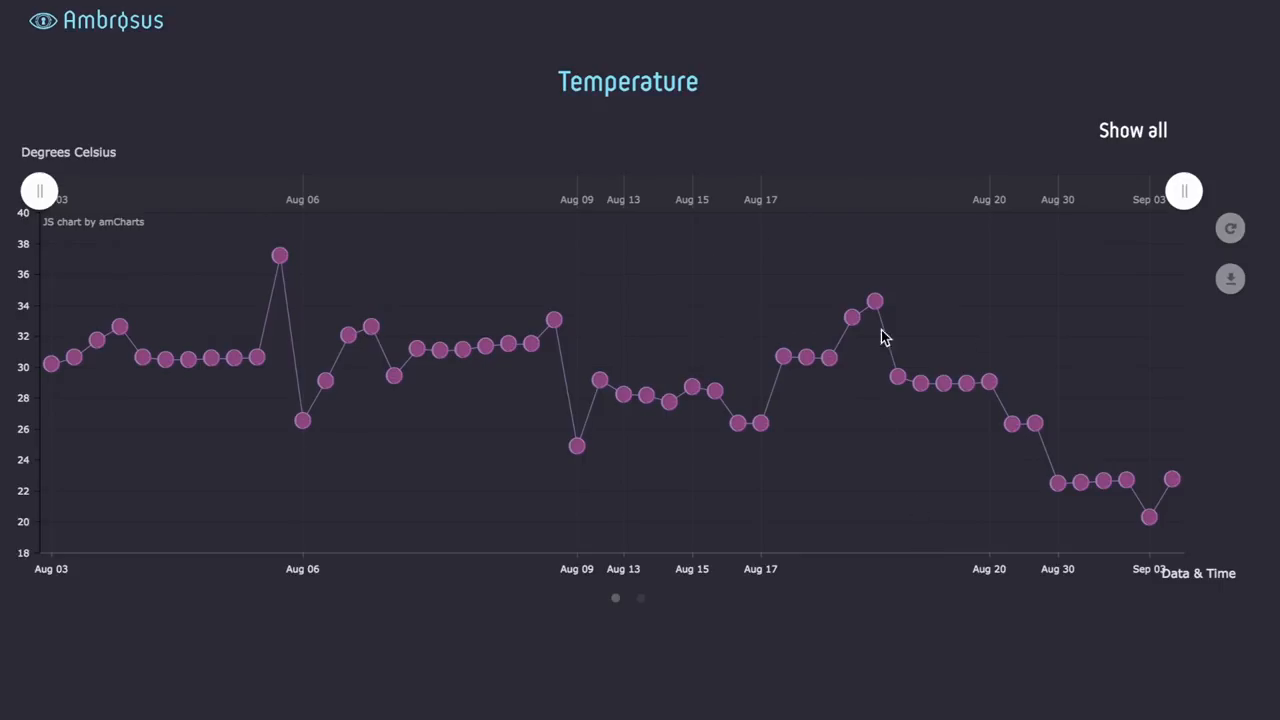
{"action": "mouse_move", "coordinate": [950, 396]}
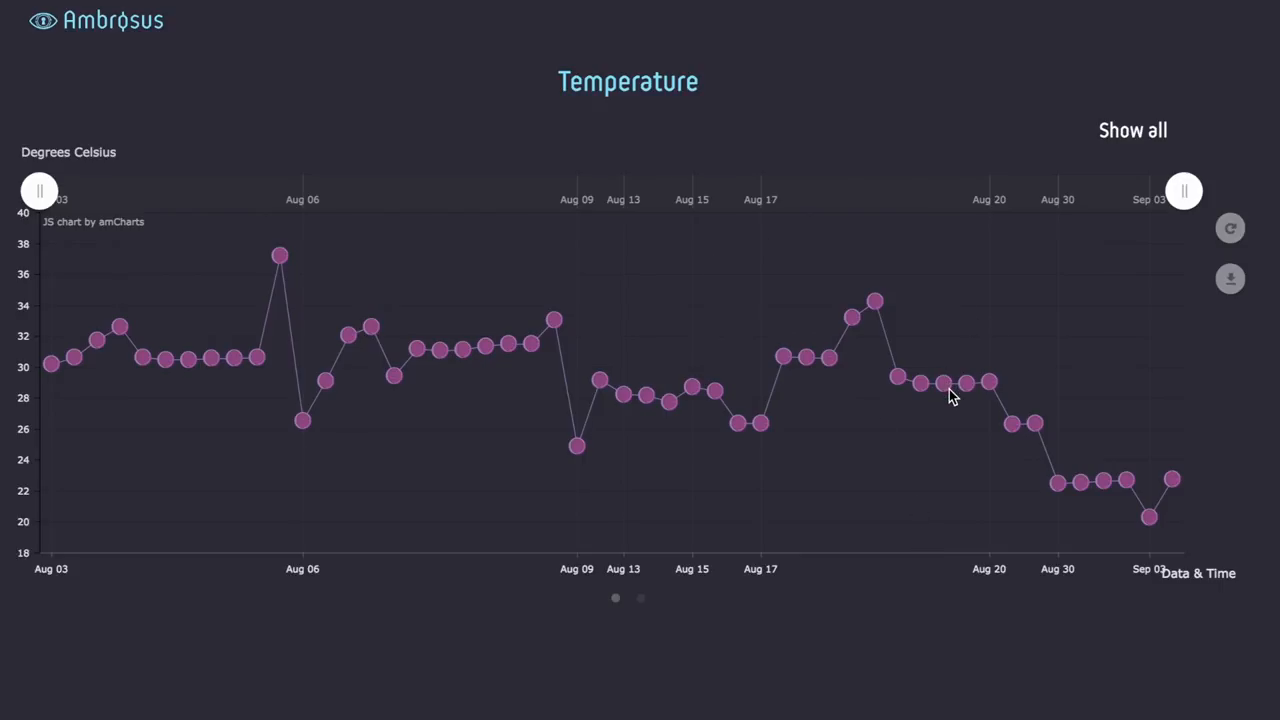
{"action": "mouse_move", "coordinate": [950, 396]}
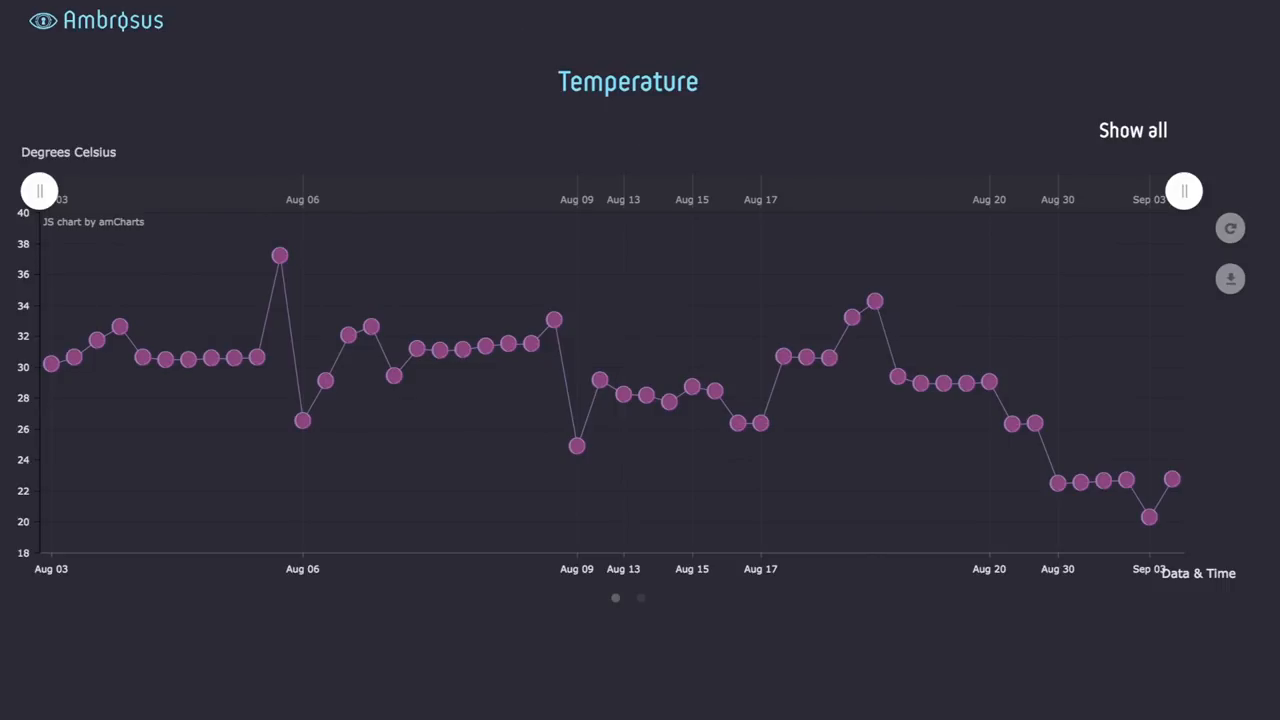
{"action": "mouse_move", "coordinate": [720, 230]}
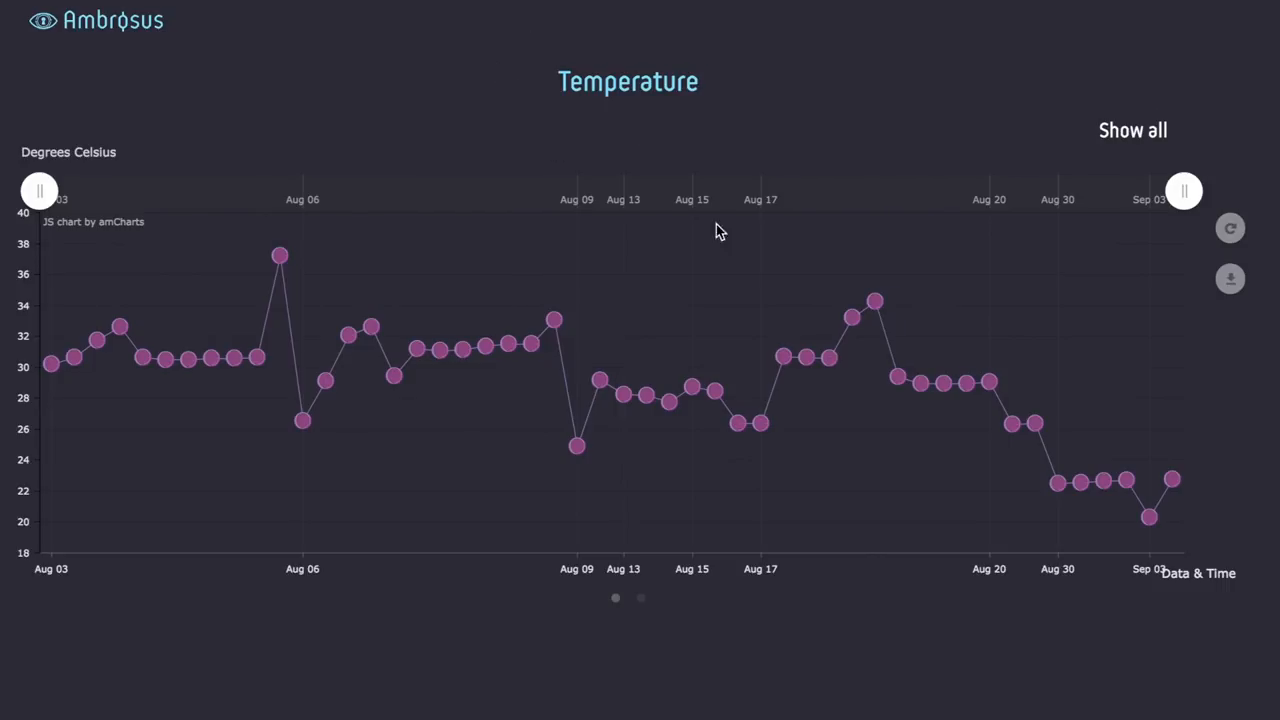
{"action": "mouse_move", "coordinate": [676, 600]}
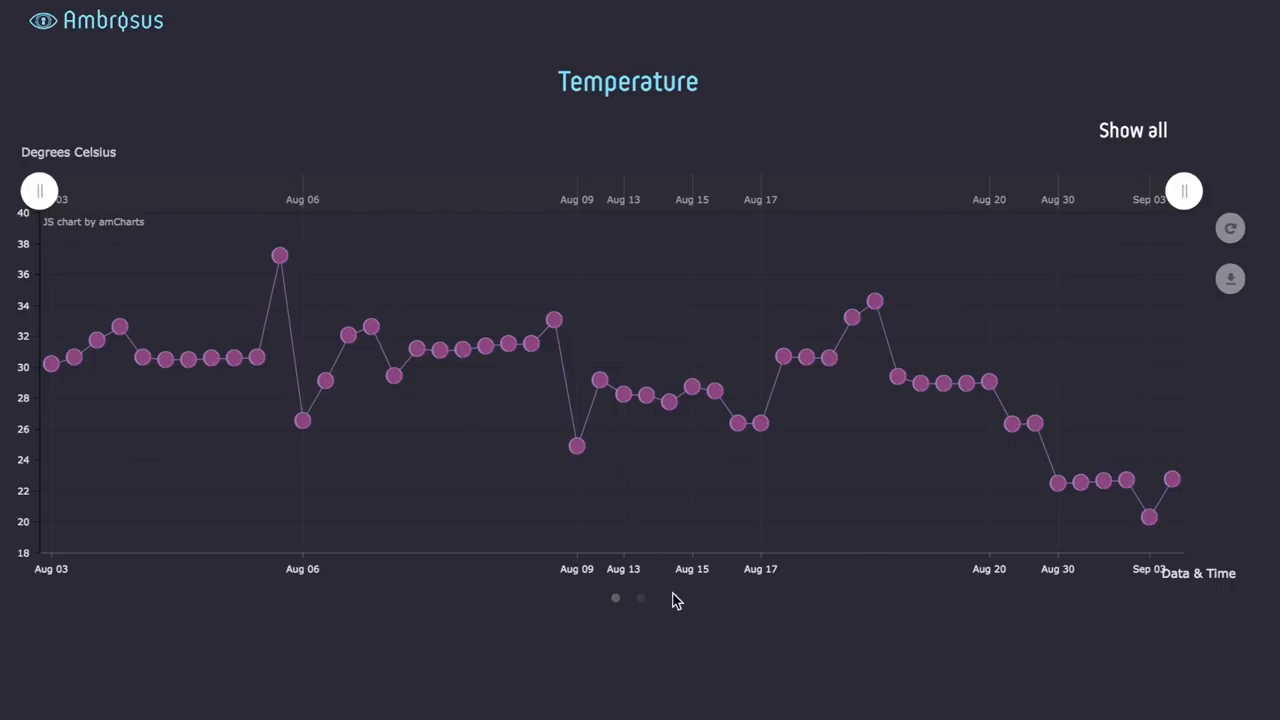
Step: Switch from the Temperature chart to the Light chart, revealing an Aug 13 reading of 905 Lux
{"action": "left_click", "coordinate": [640, 598]}
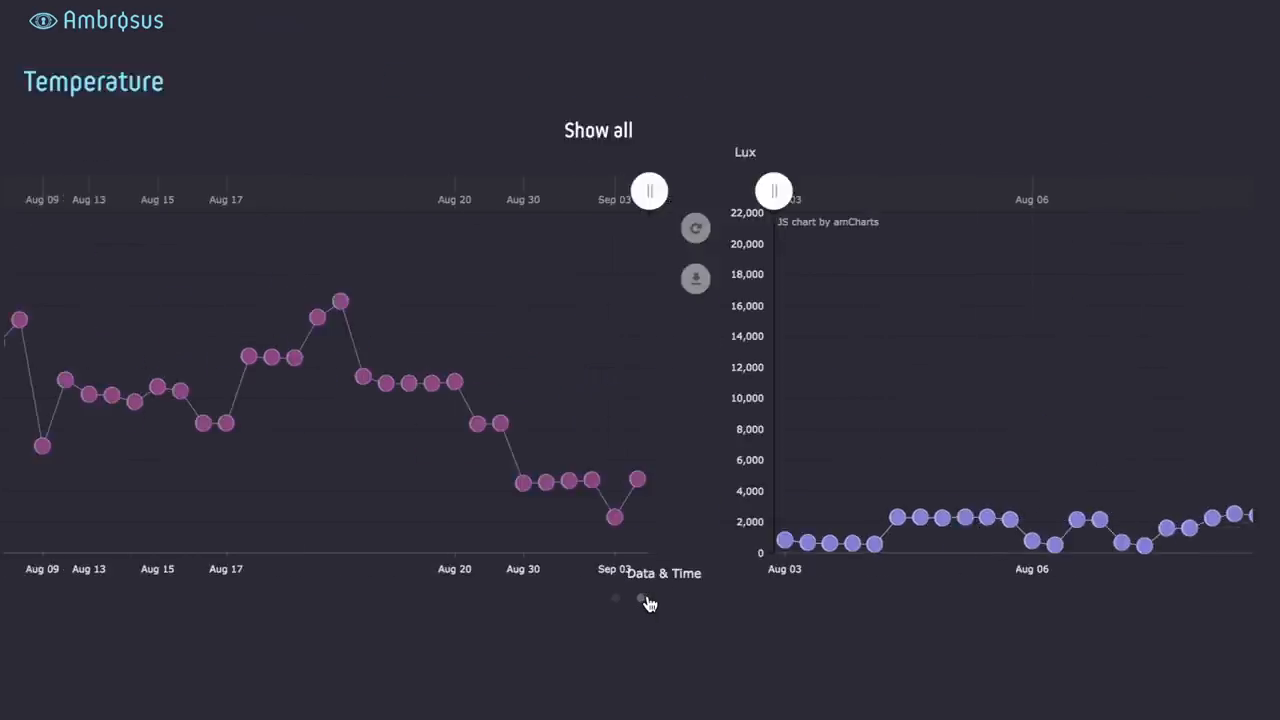
{"action": "left_click", "coordinate": [640, 598]}
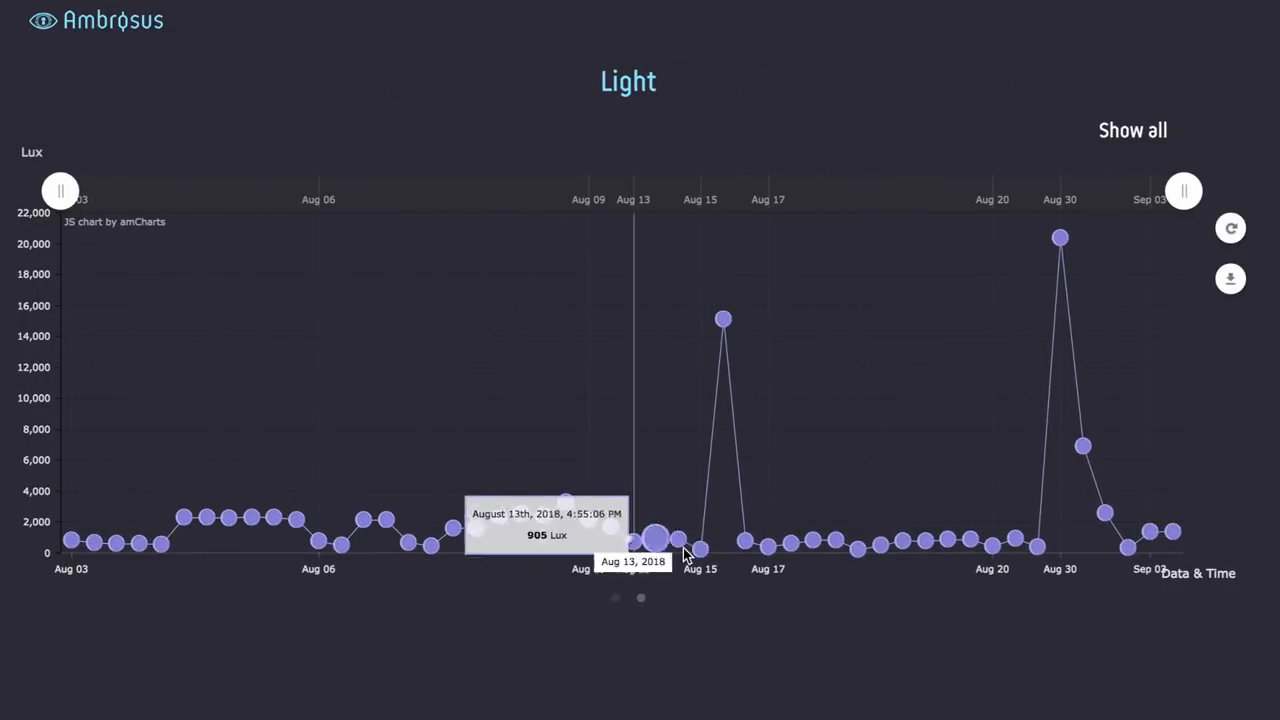
{"action": "mouse_move", "coordinate": [964, 548]}
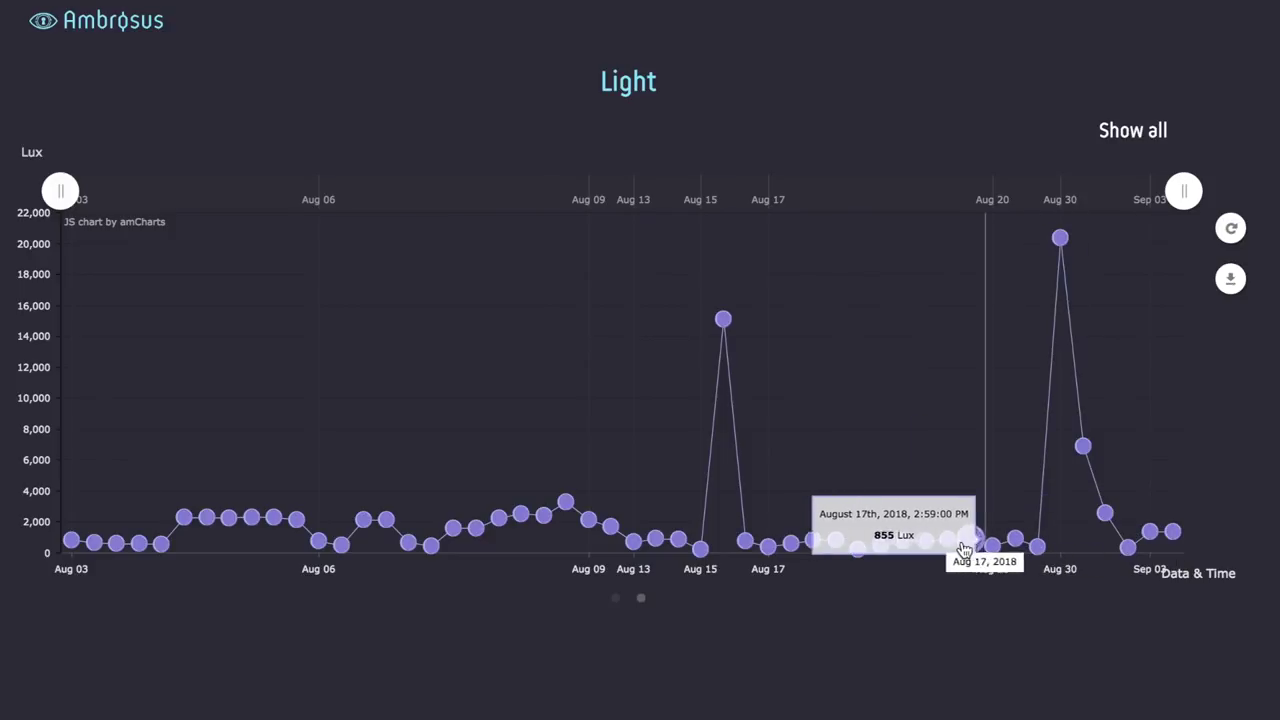
{"action": "mouse_move", "coordinate": [1156, 540]}
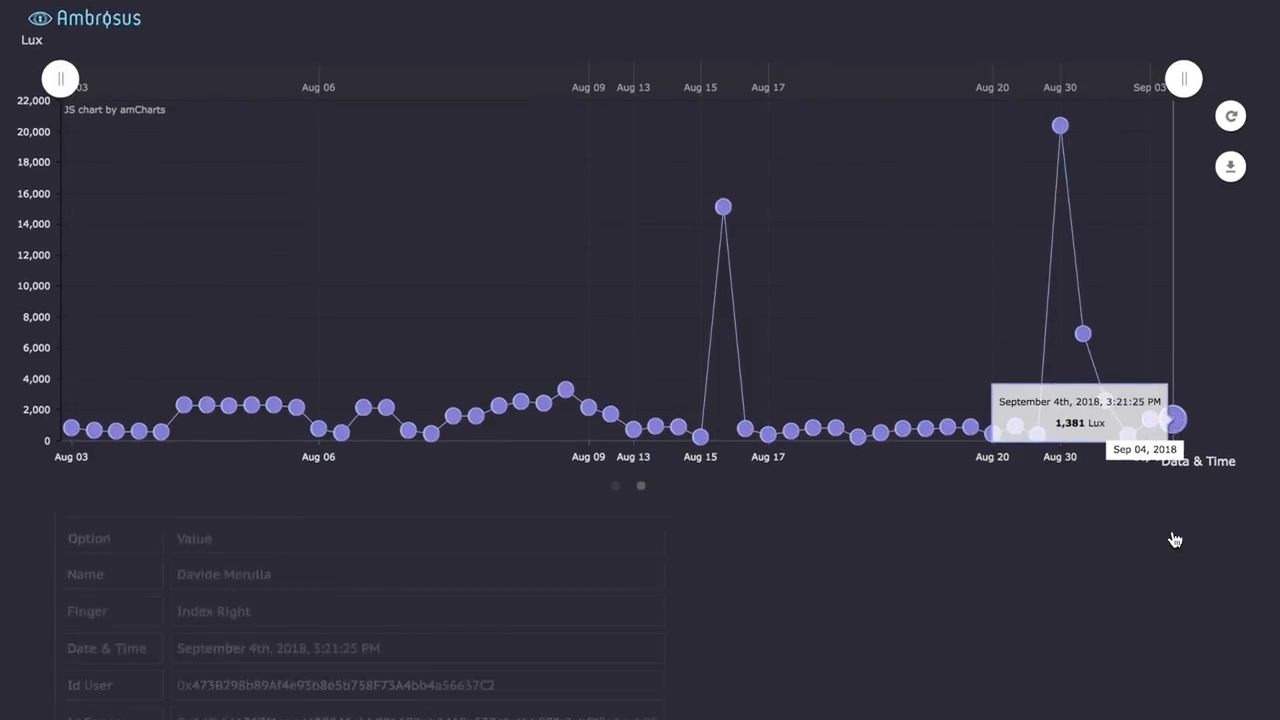
{"action": "scroll", "scroll_direction": "down", "scroll_amount": 3}
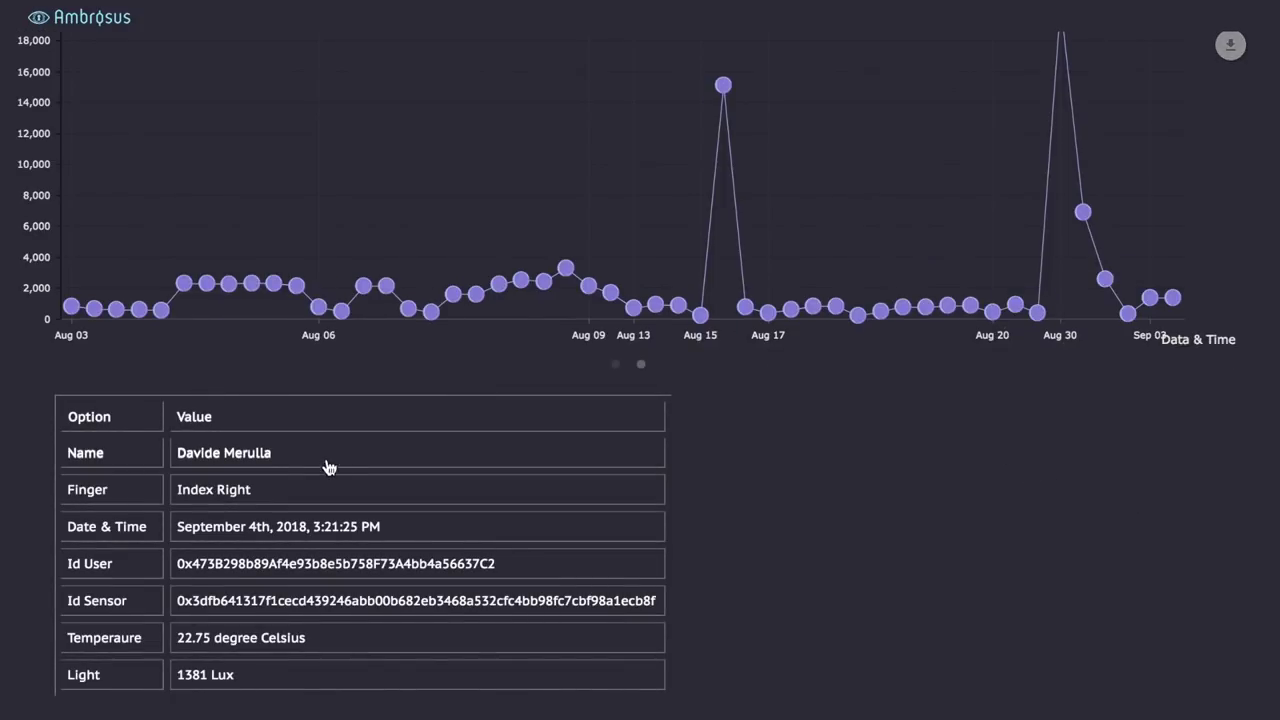
{"action": "mouse_move", "coordinate": [220, 460]}
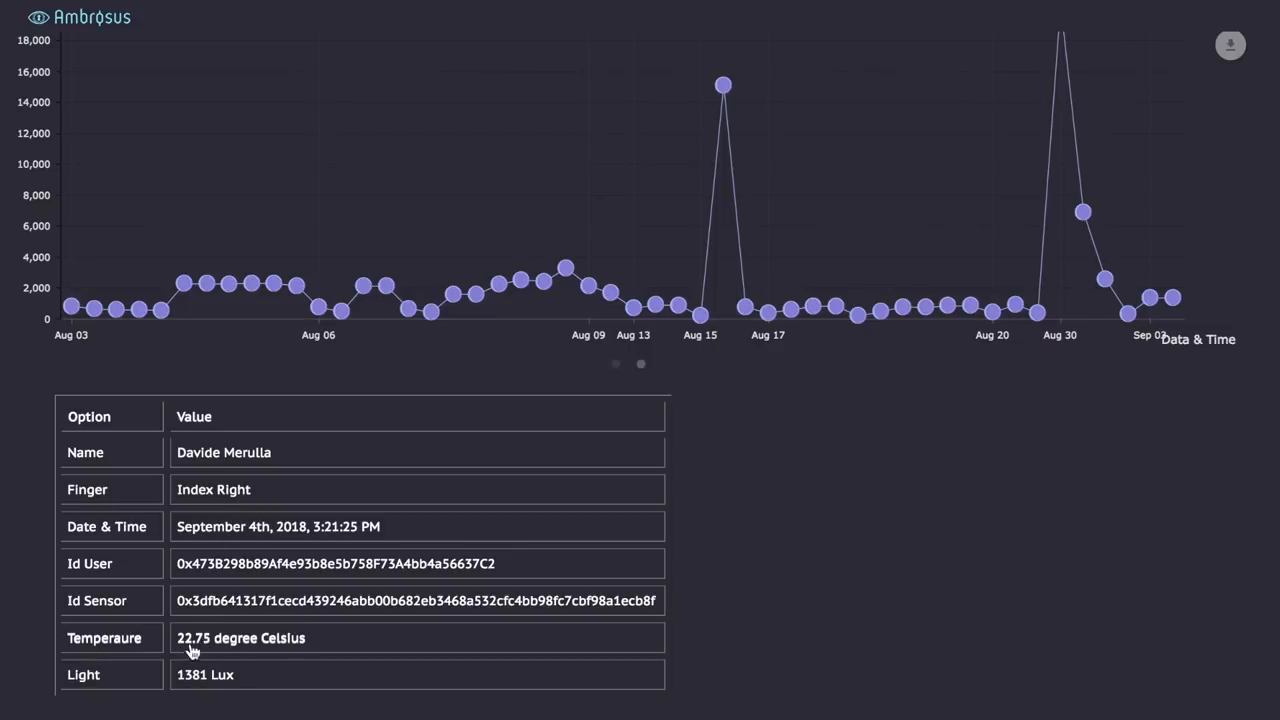
{"action": "mouse_move", "coordinate": [184, 688]}
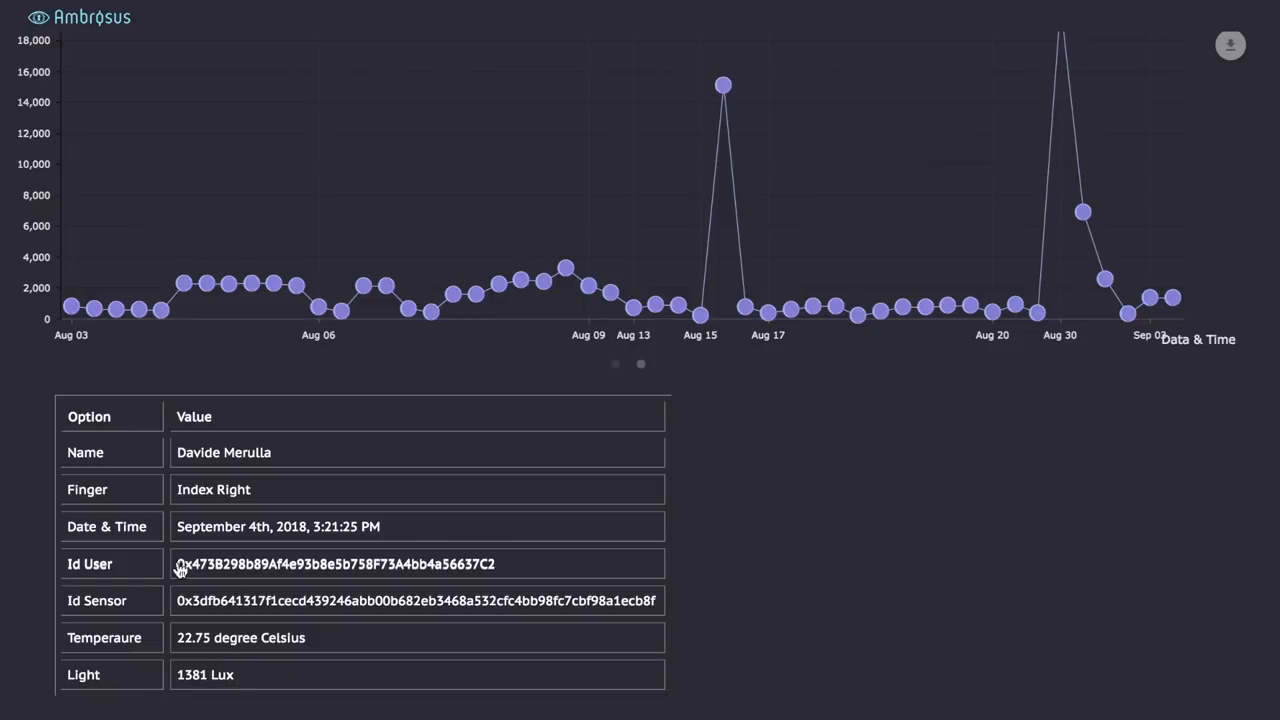
{"action": "mouse_move", "coordinate": [136, 620]}
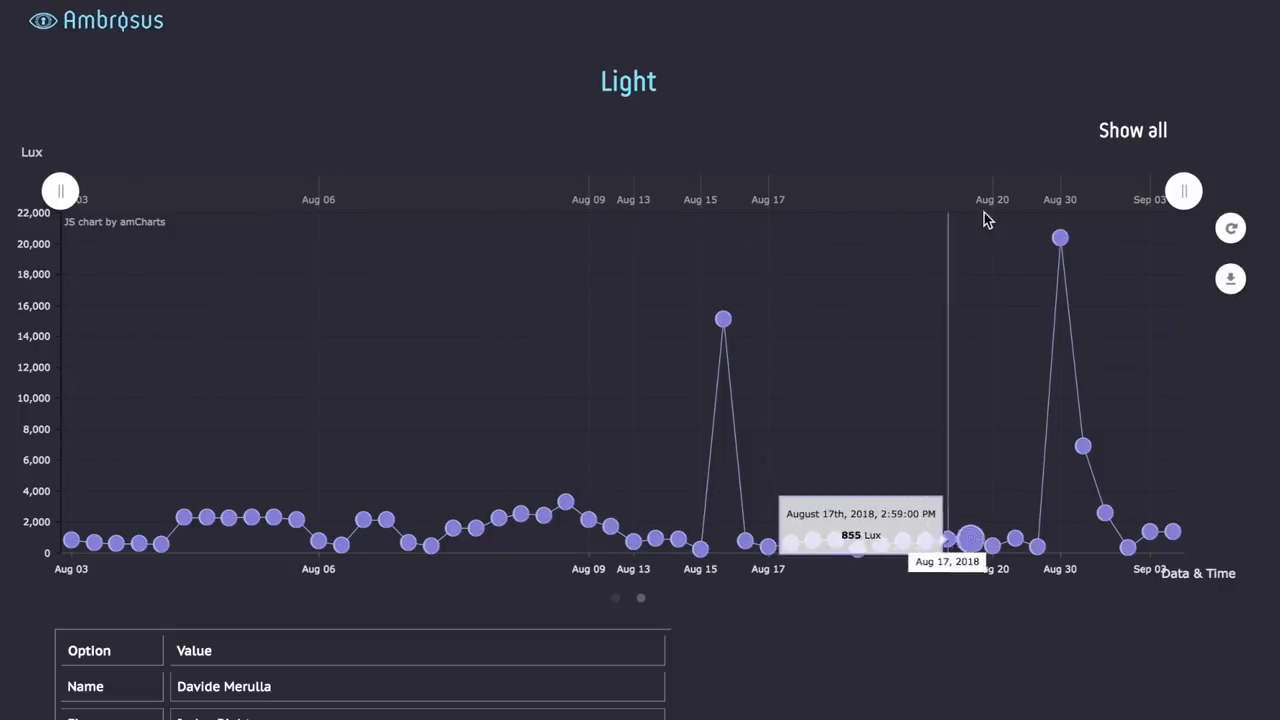
{"action": "mouse_move", "coordinate": [1180, 192]}
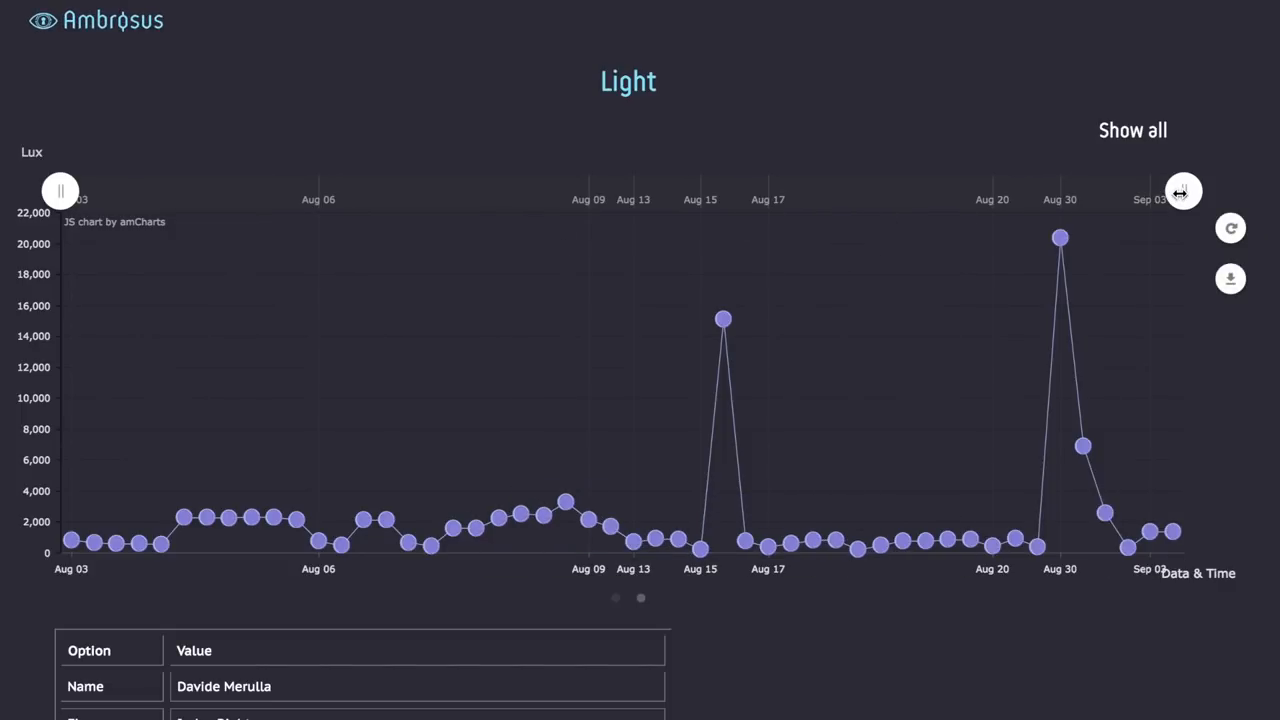
Step: Narrow the Light chart's date range to Aug 9–Aug 16 using both range handles
{"action": "left_click_drag", "start_coordinate": [1184, 192], "coordinate": [740, 192]}
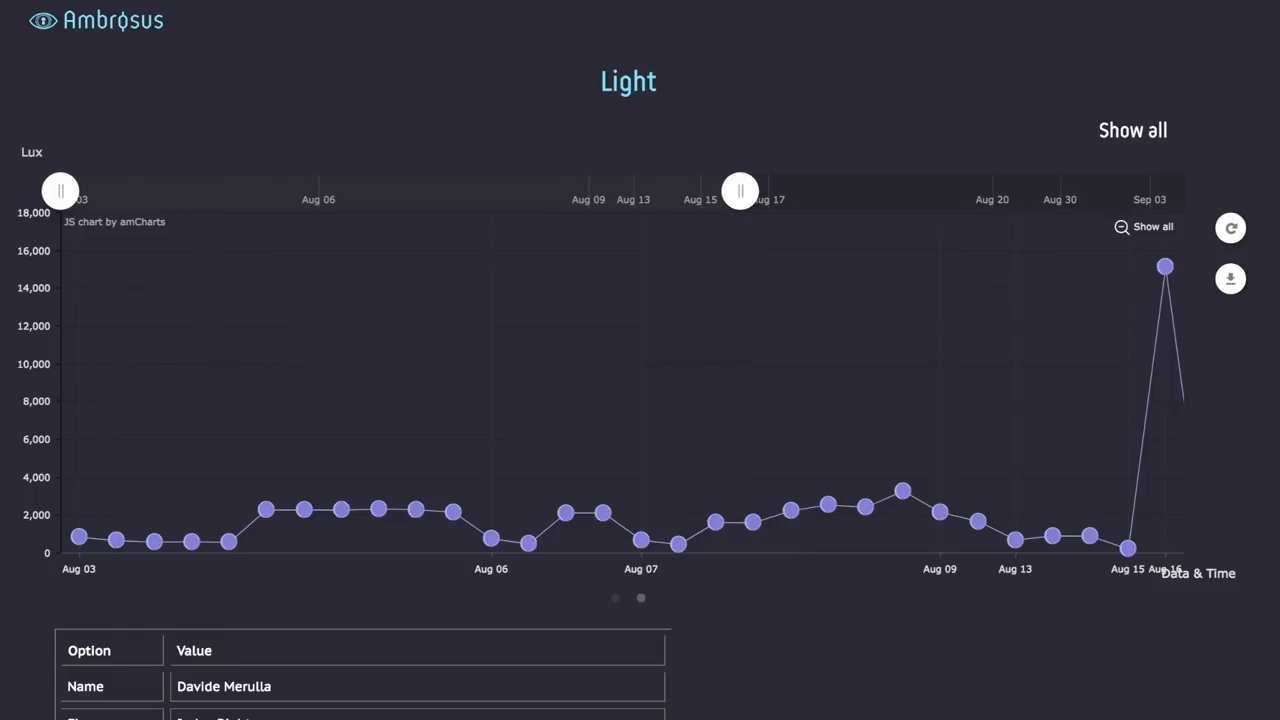
{"action": "left_click_drag", "start_coordinate": [60, 192], "coordinate": [580, 192]}
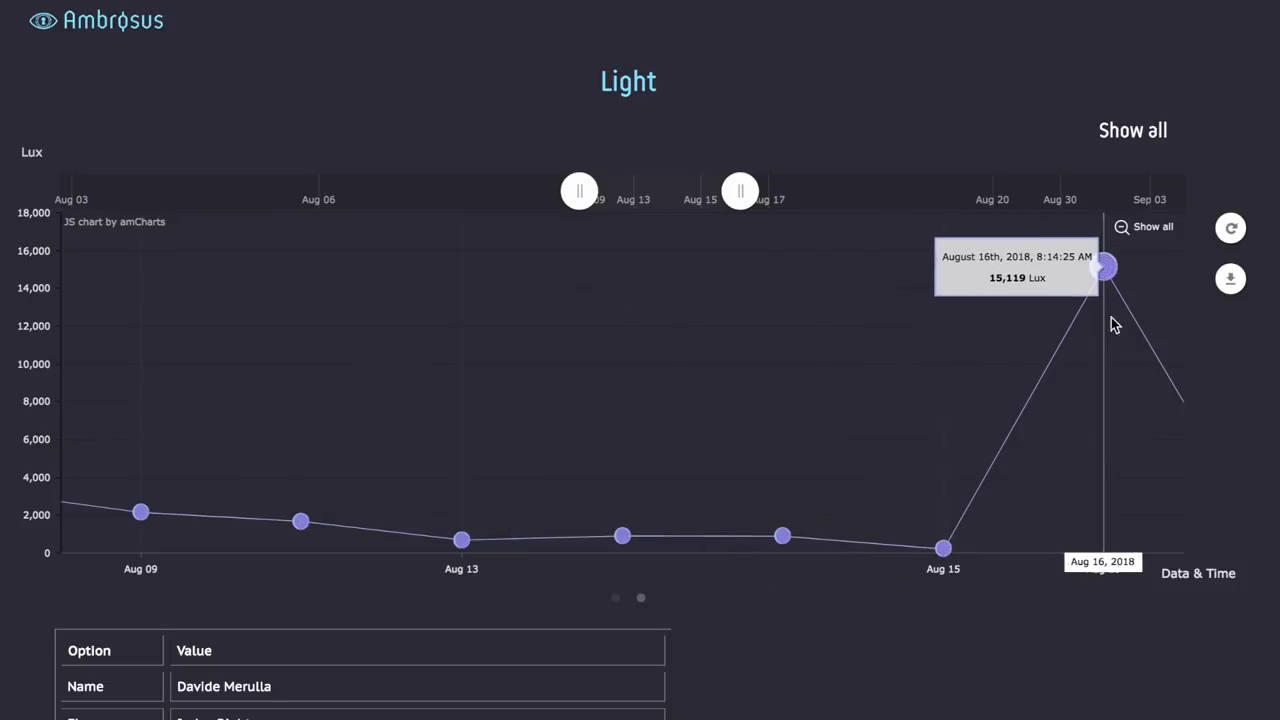
Step: Show the Light chart's Download as menu offering CSV, XLSX and JSON
{"action": "left_click", "coordinate": [1230, 280]}
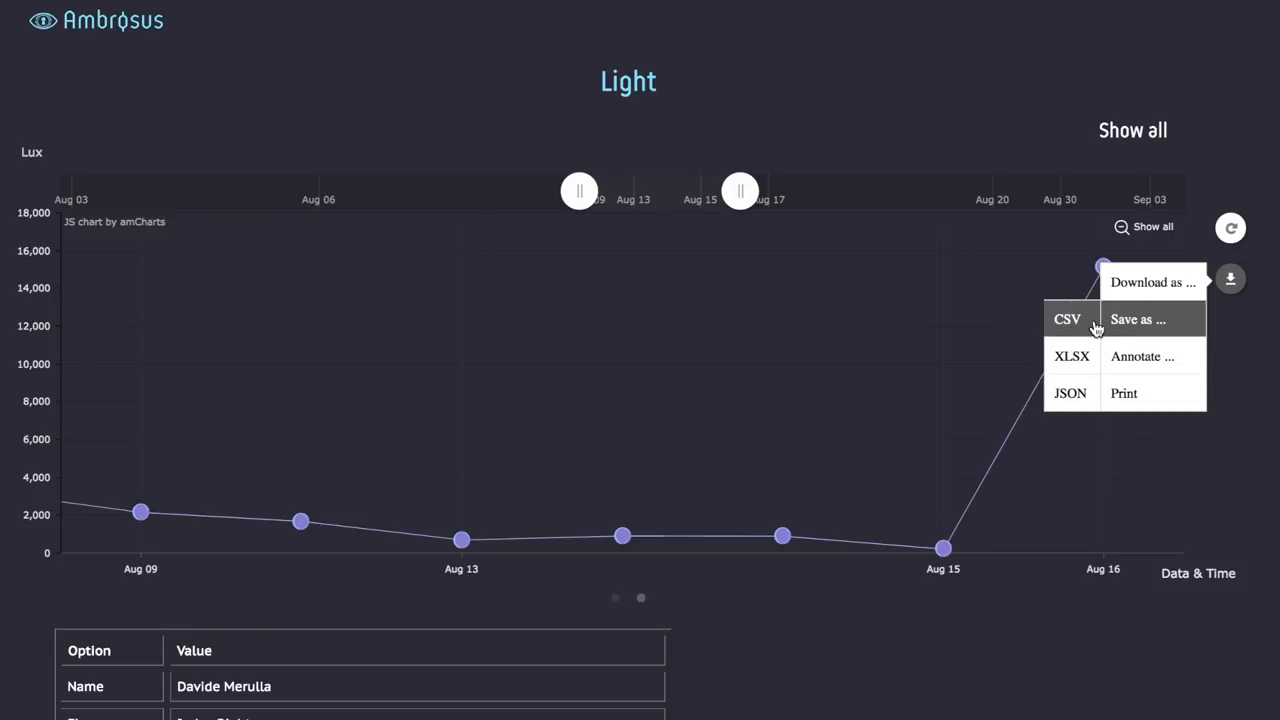
{"action": "mouse_move", "coordinate": [1084, 334]}
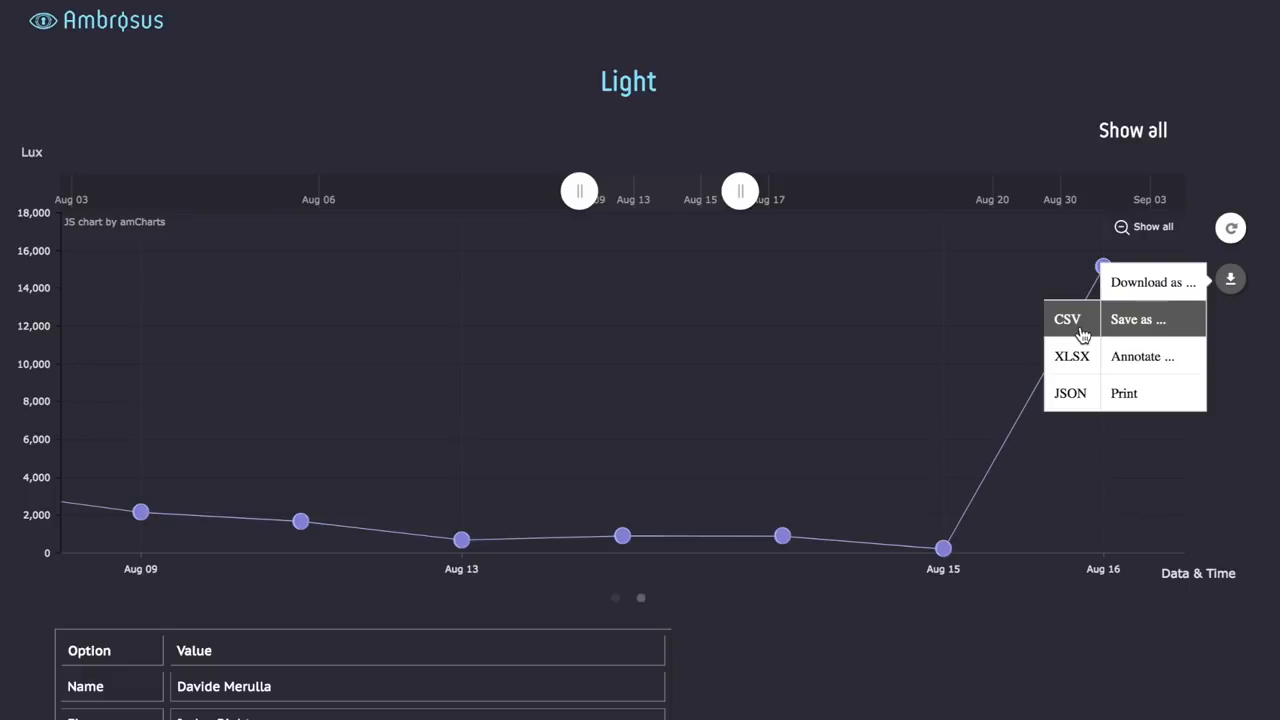